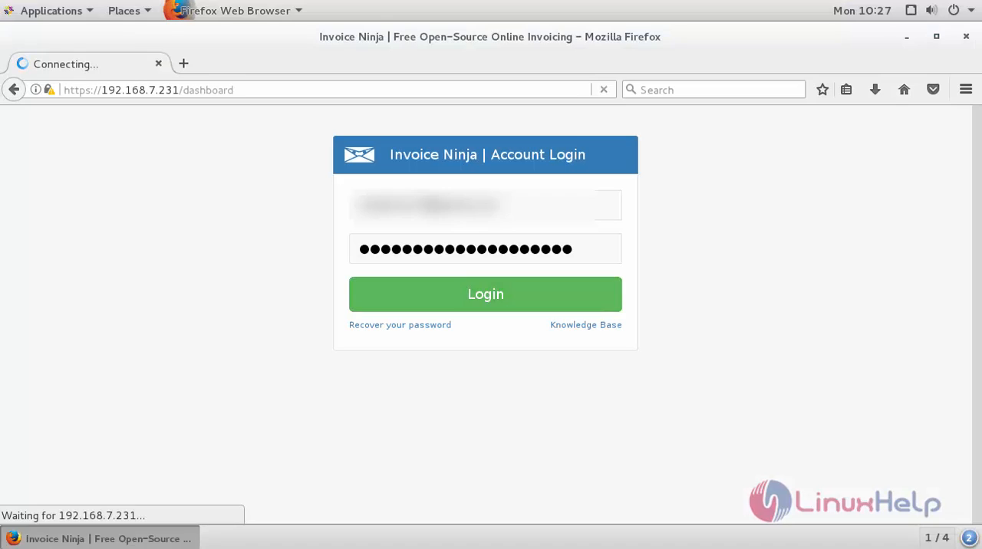
- Log in, reach the Expenses list and begin a new expense entry
click(484, 295)
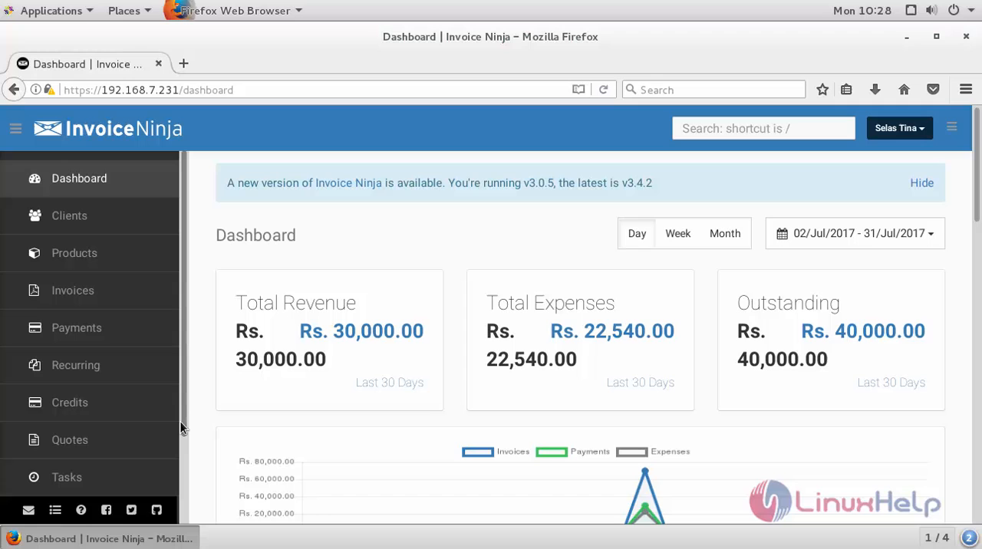
scroll(down, 3)
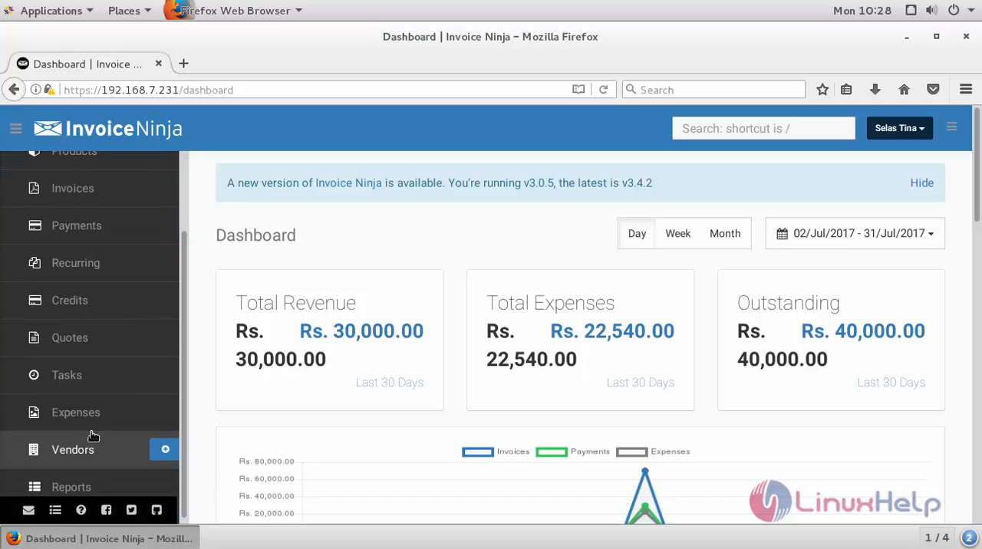
click(76, 411)
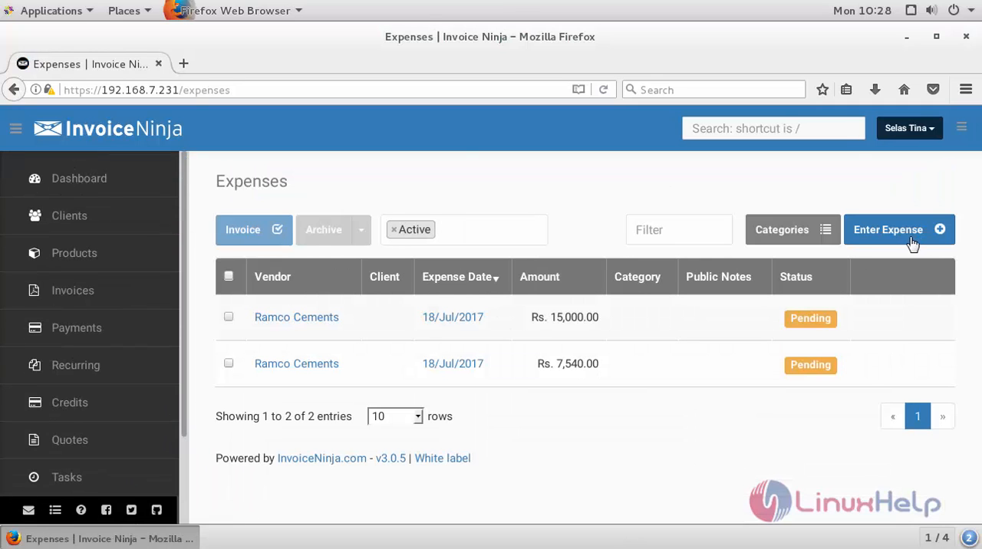
click(899, 230)
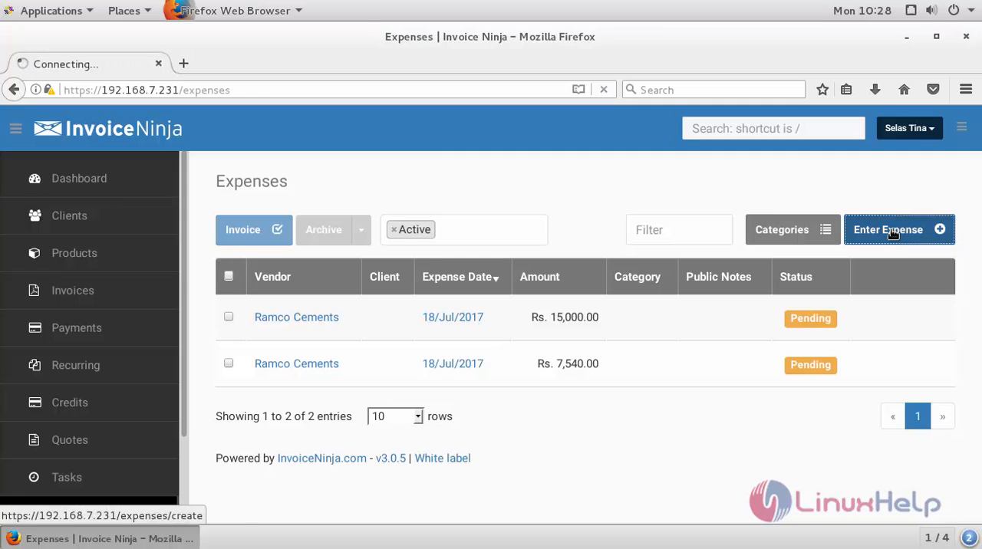
- Choose Asian Paints as vendor and enter an amount of 25000 INR
click(897, 230)
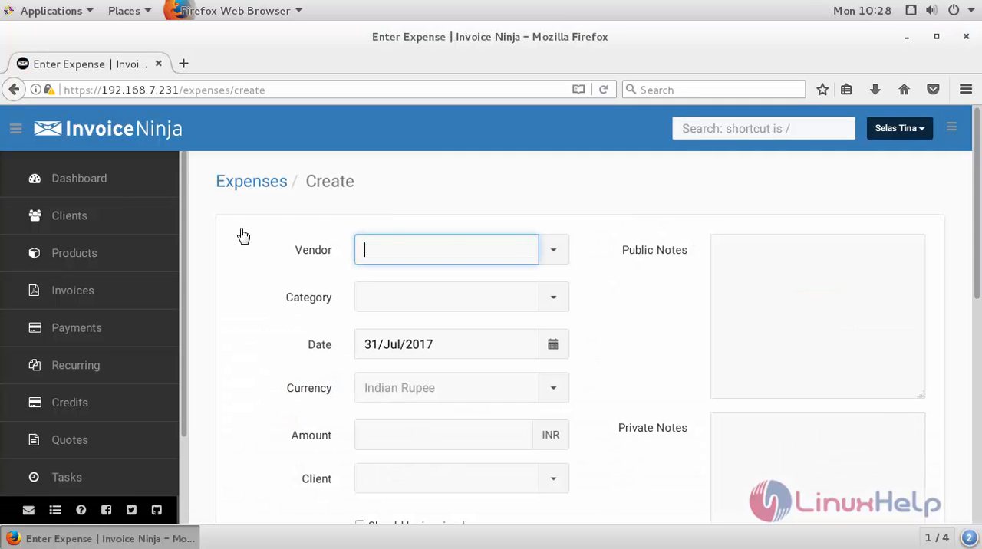
click(552, 249)
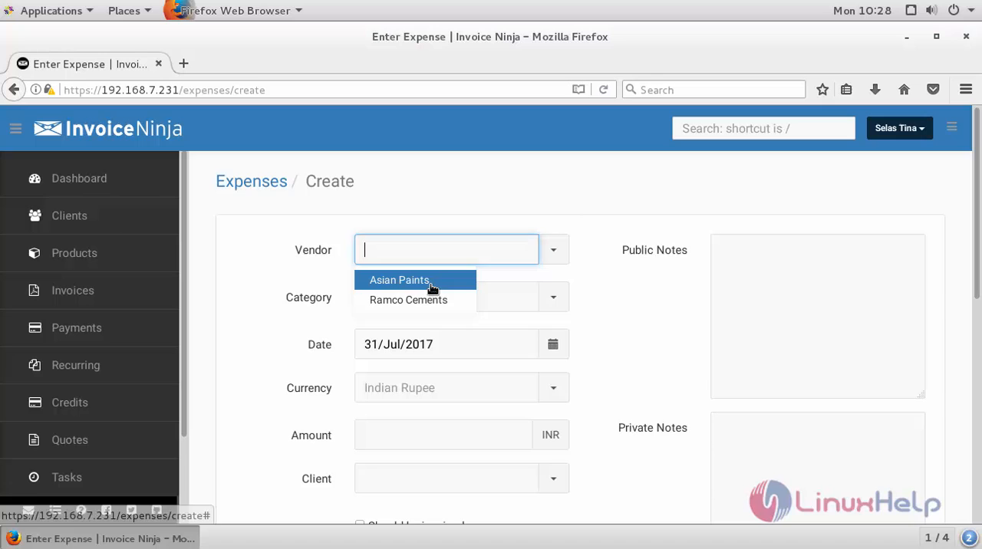
click(398, 279)
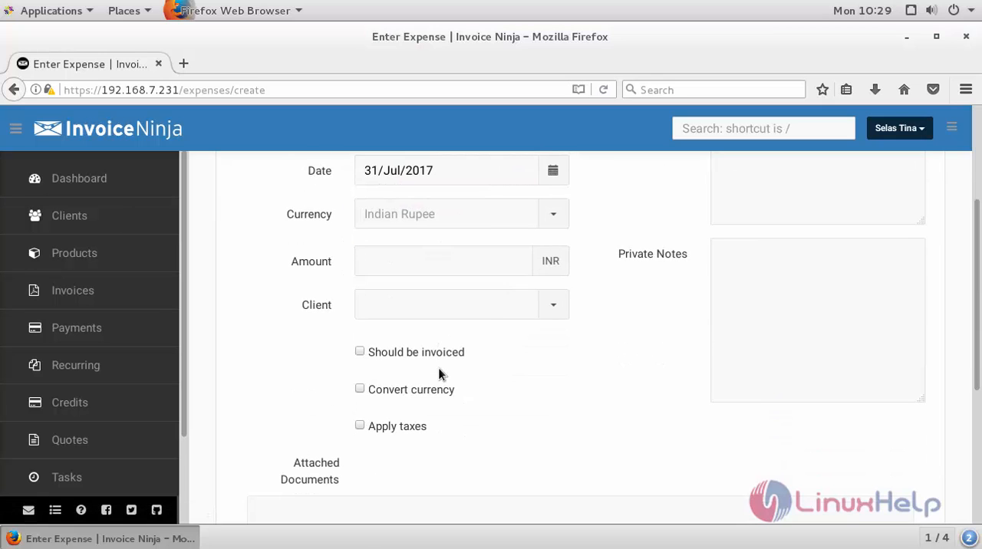
mouse_move(293, 222)
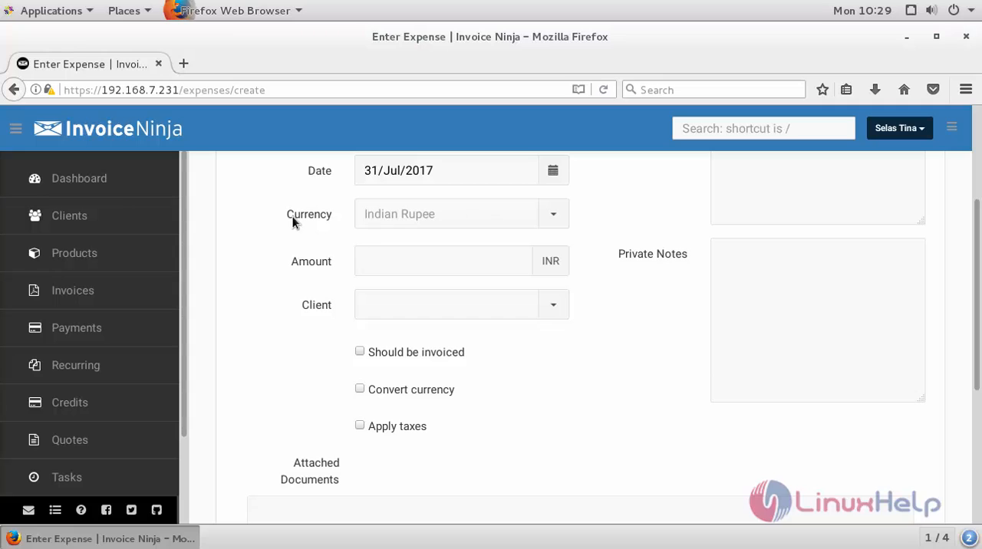
click(442, 261)
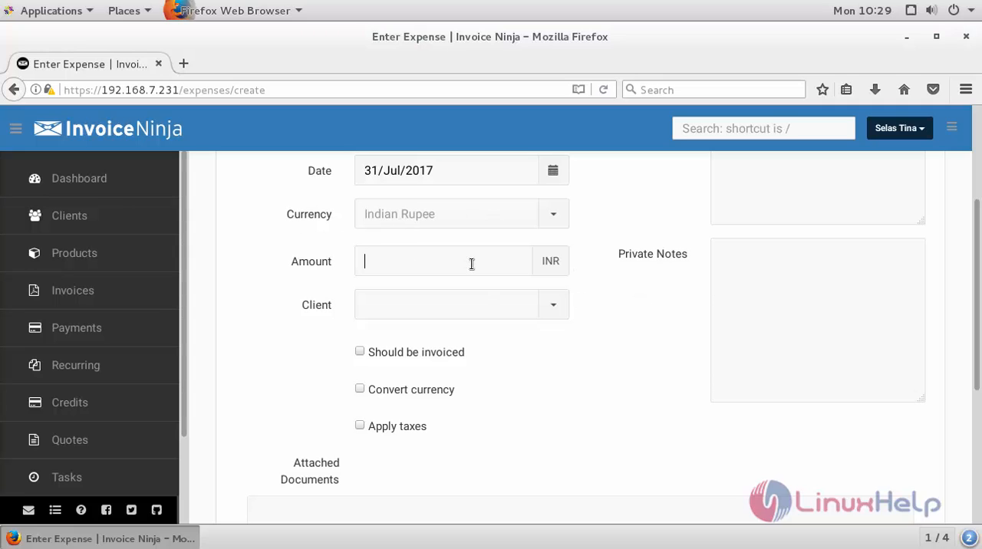
text(25000)
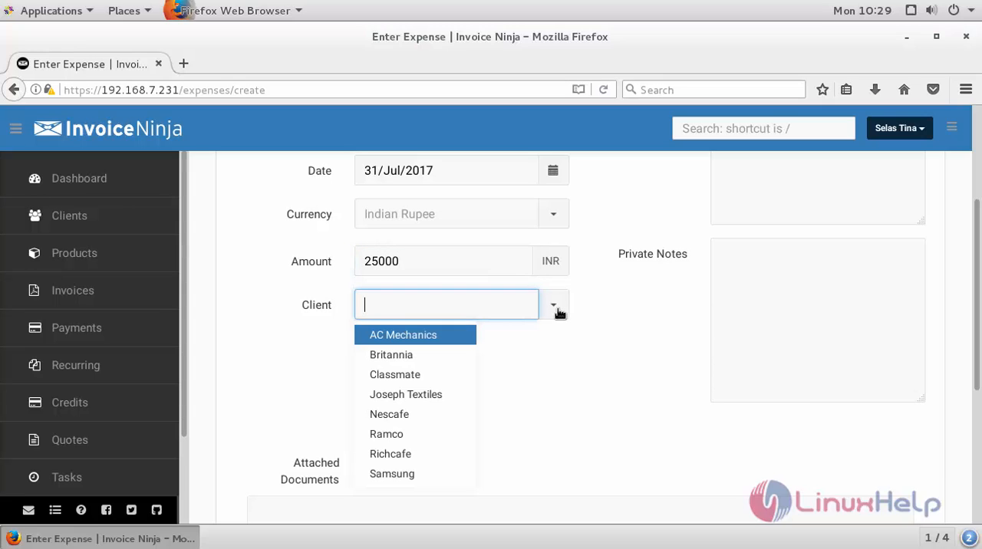
click(552, 304)
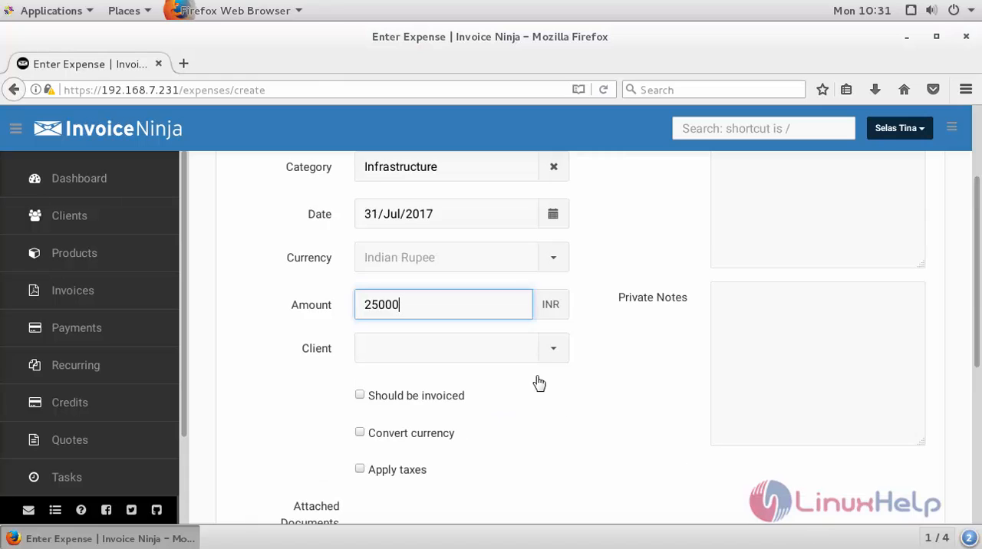
- Assign client Joseph and save the expense as pending
click(553, 346)
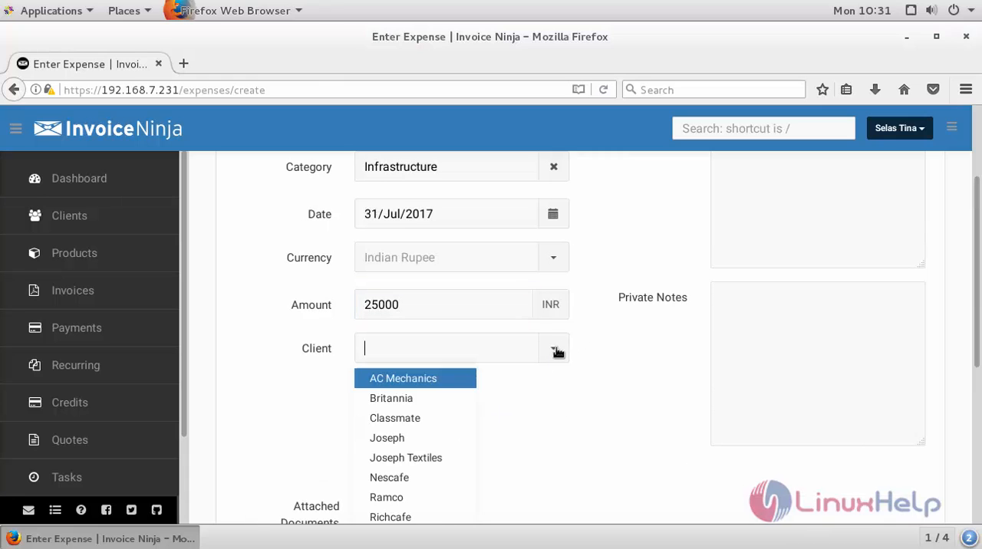
click(386, 437)
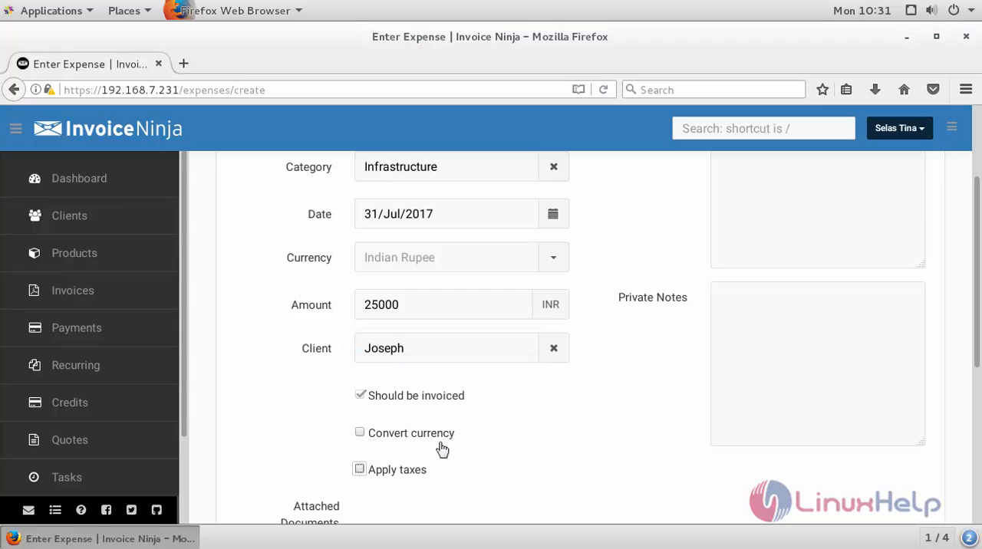
mouse_move(377, 478)
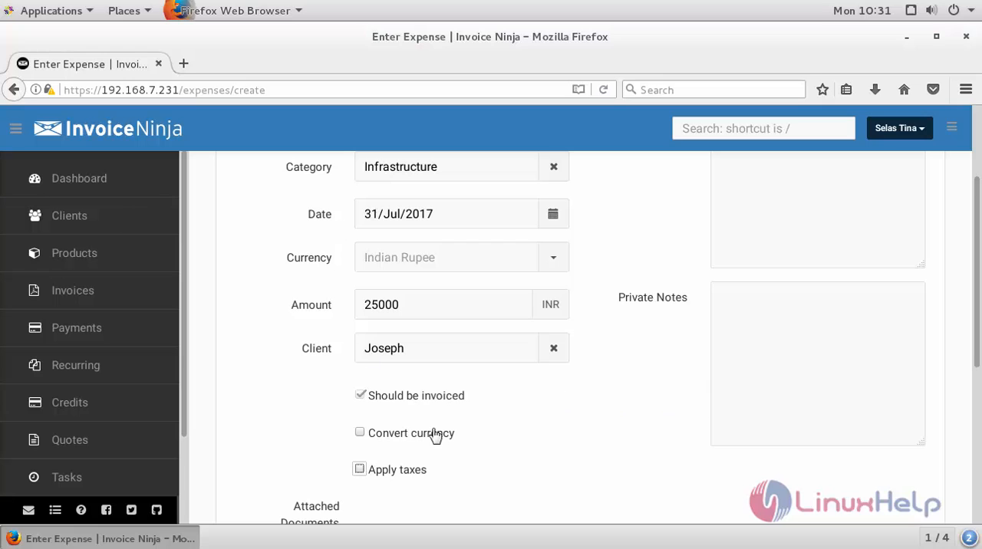
mouse_move(568, 466)
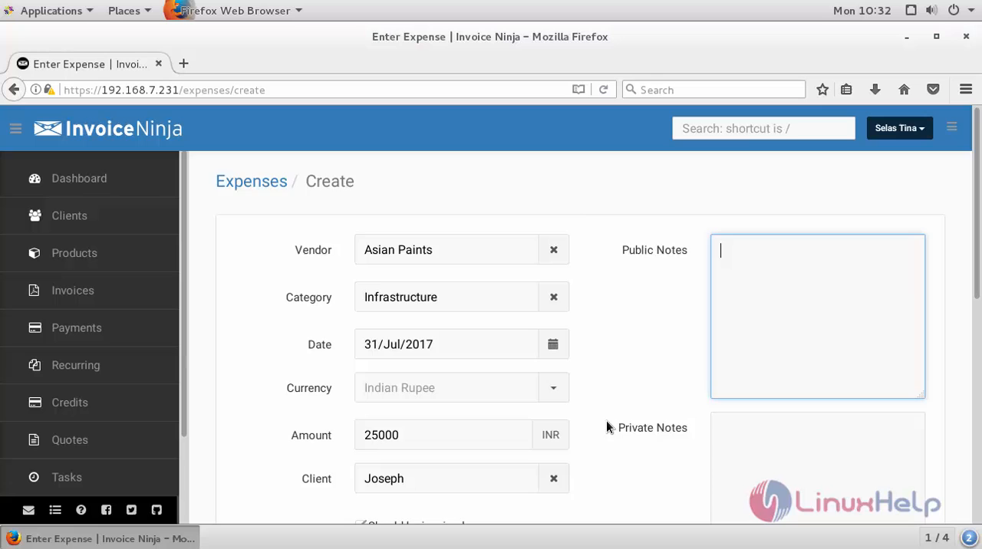
scroll(down, 3)
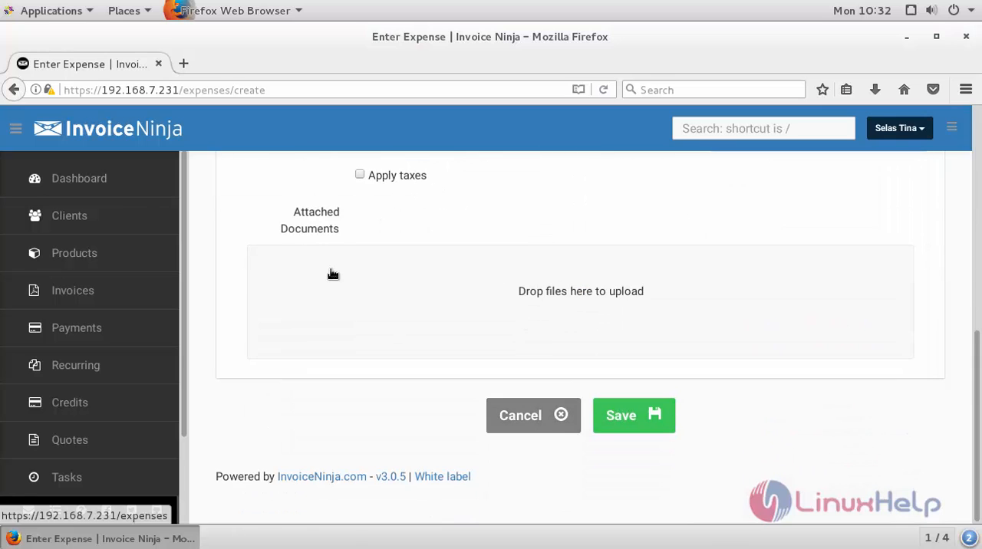
mouse_move(469, 304)
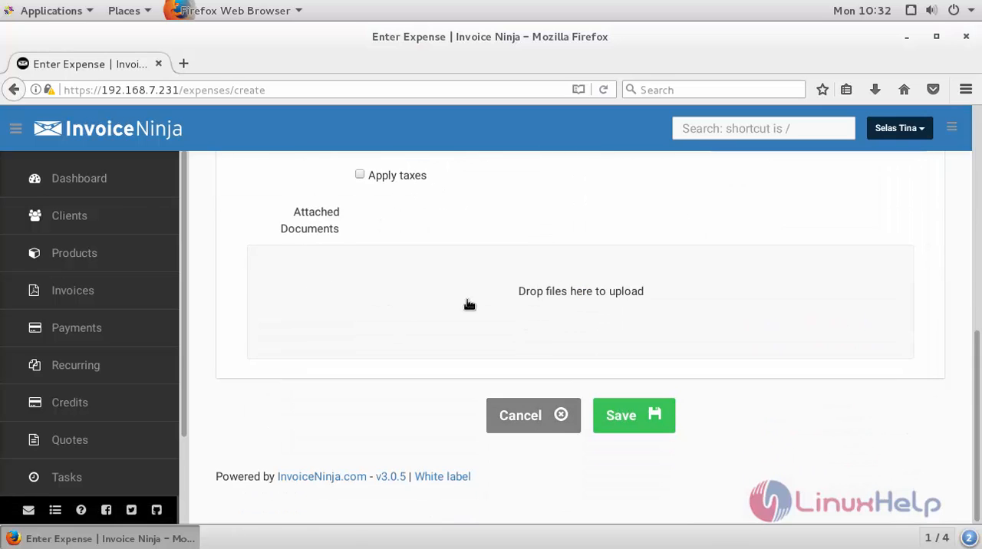
click(634, 414)
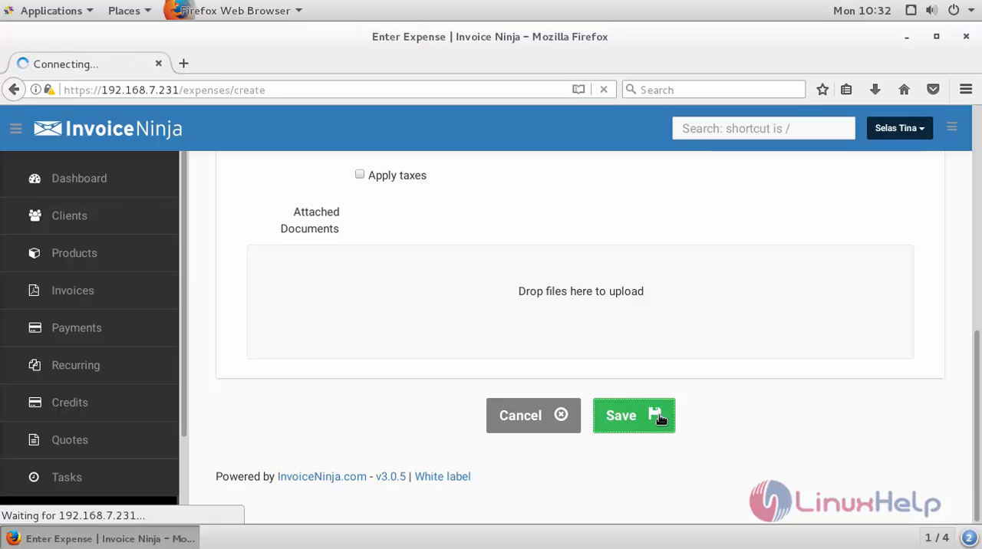
click(633, 414)
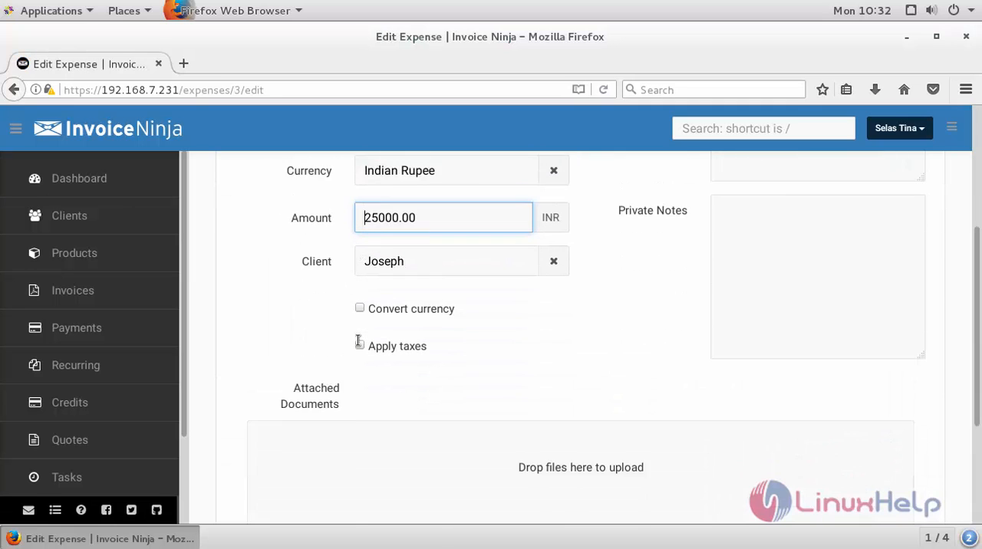
scroll(up, 3)
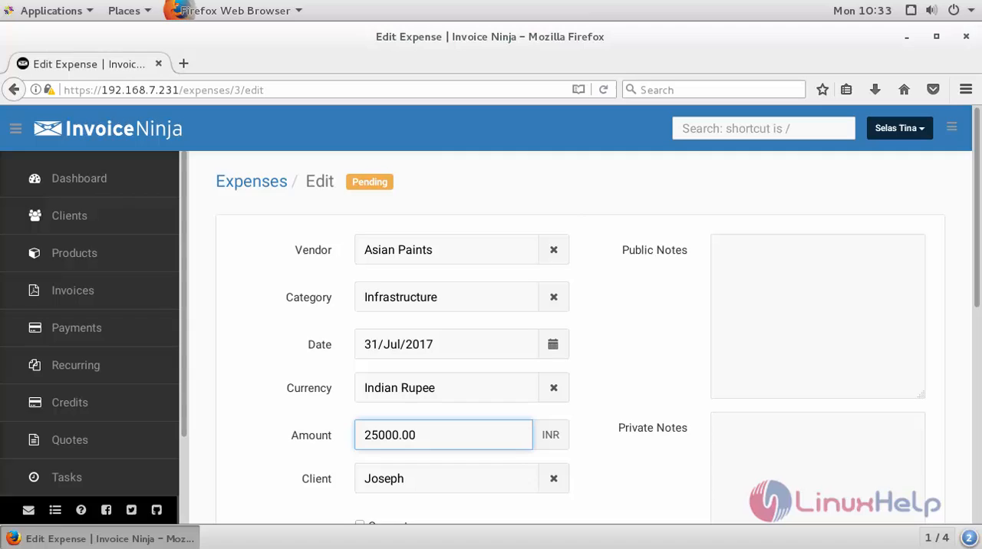
click(360, 435)
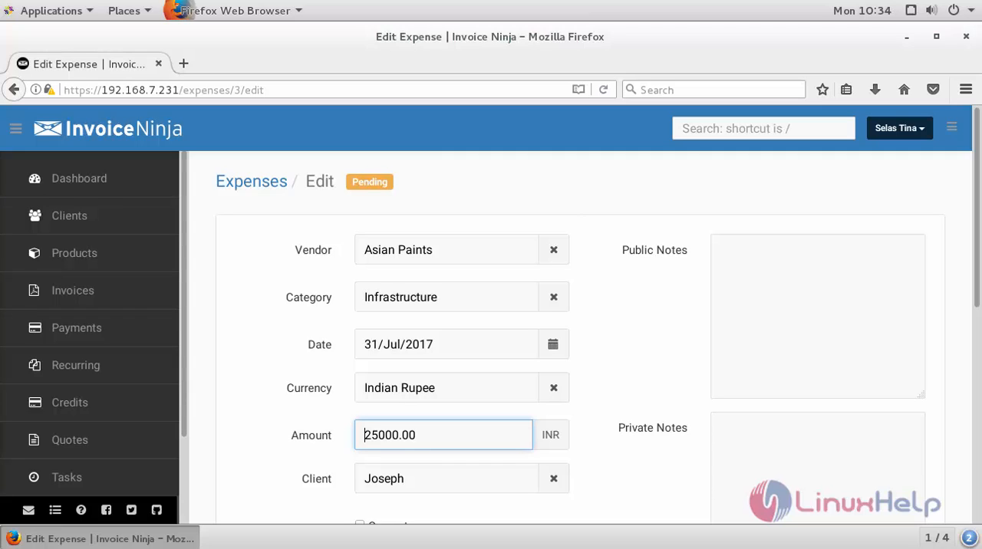